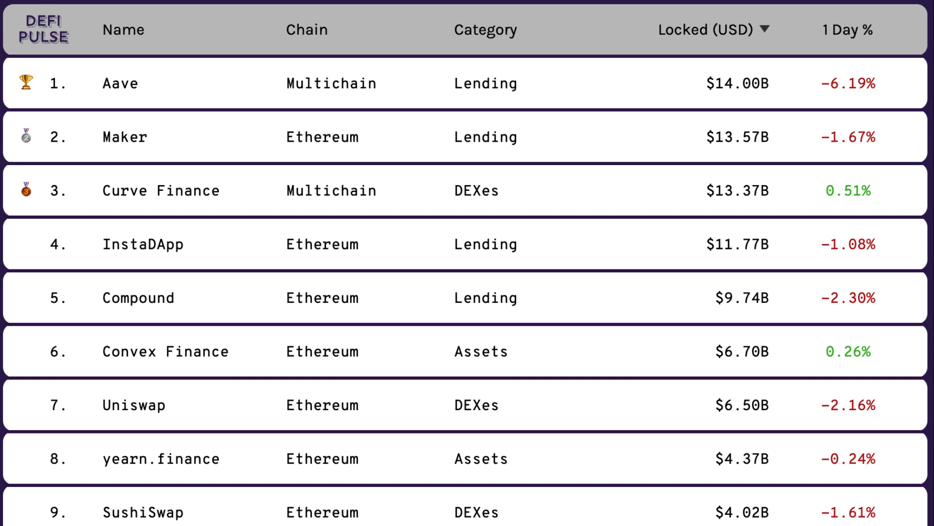
scroll("down", 3)
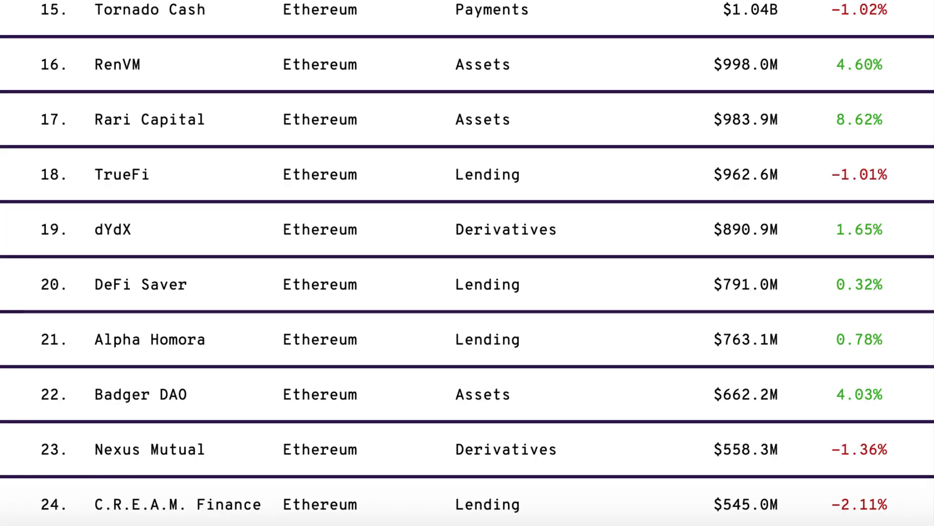